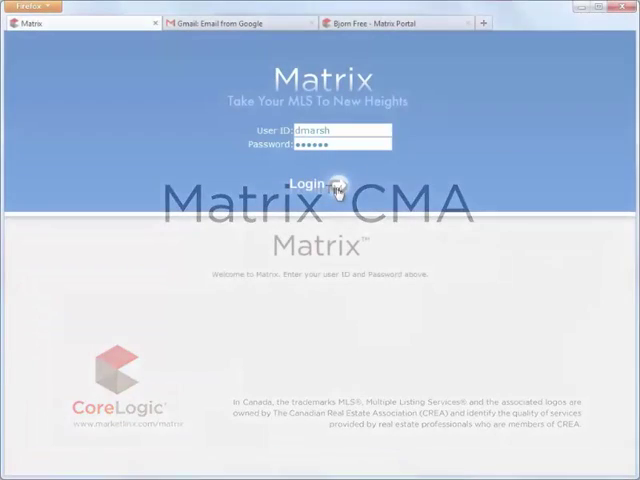
- Sign in to the MLS with the saved user ID and password
{"action": "left_click", "coordinate": [320, 186]}
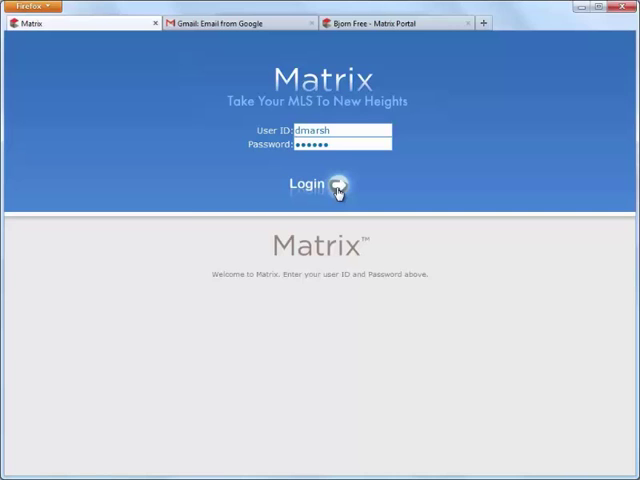
{"action": "left_click", "coordinate": [312, 184]}
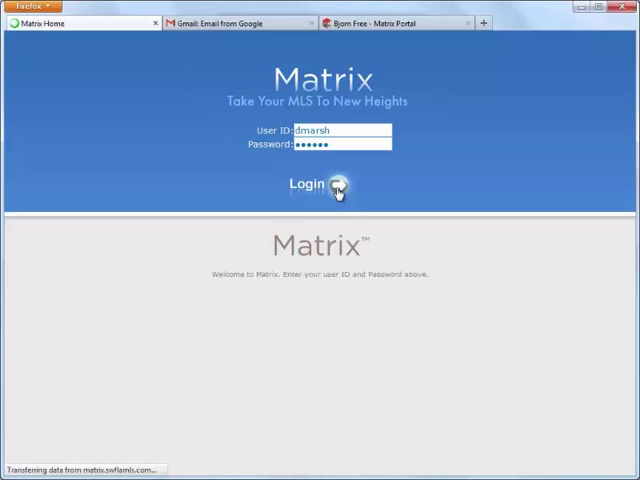
- Navigate from the Matrix home page to the CMA list showing one unnamed residential CMA
{"action": "left_click", "coordinate": [322, 184]}
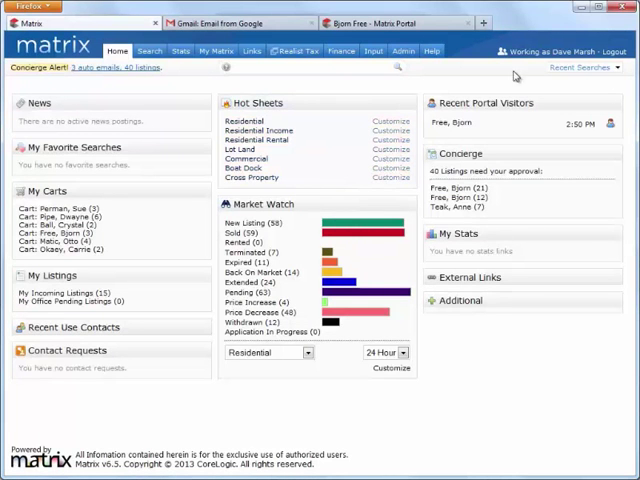
{"action": "left_click", "coordinate": [584, 68]}
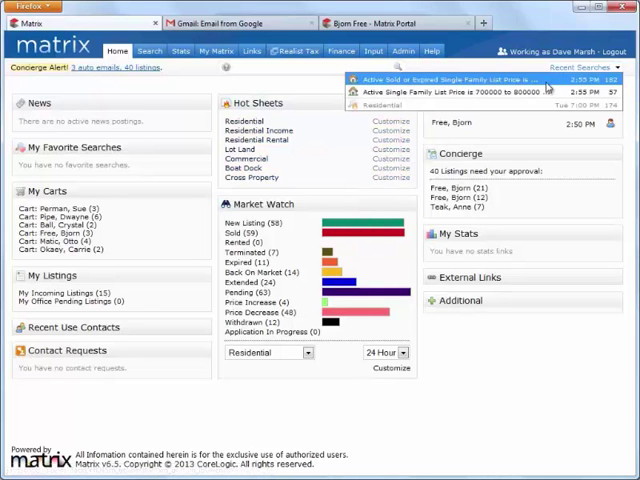
{"action": "left_click", "coordinate": [432, 92]}
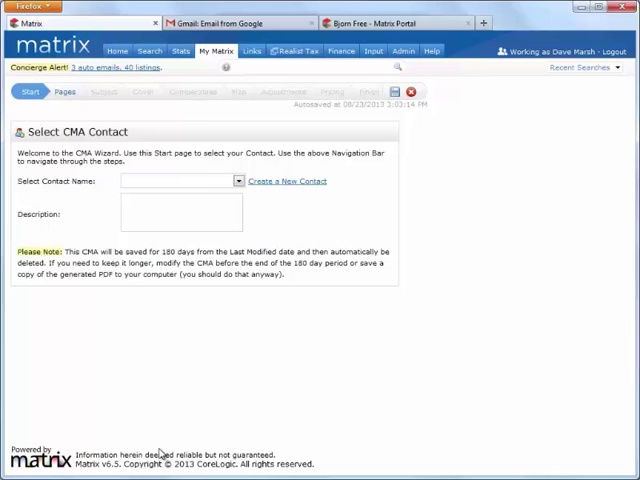
{"action": "left_click", "coordinate": [214, 52]}
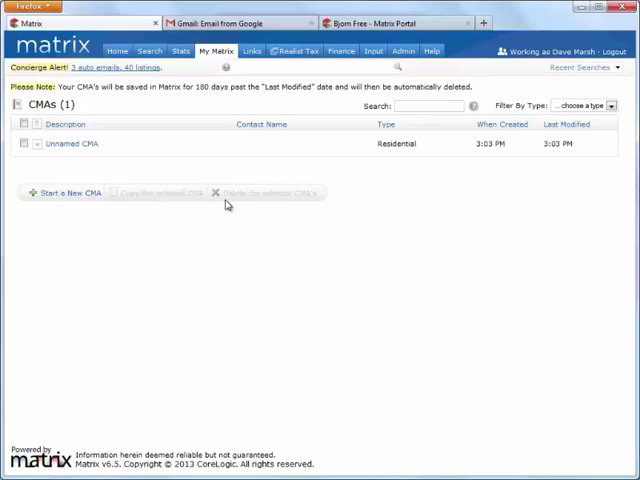
{"action": "left_click", "coordinate": [60, 192]}
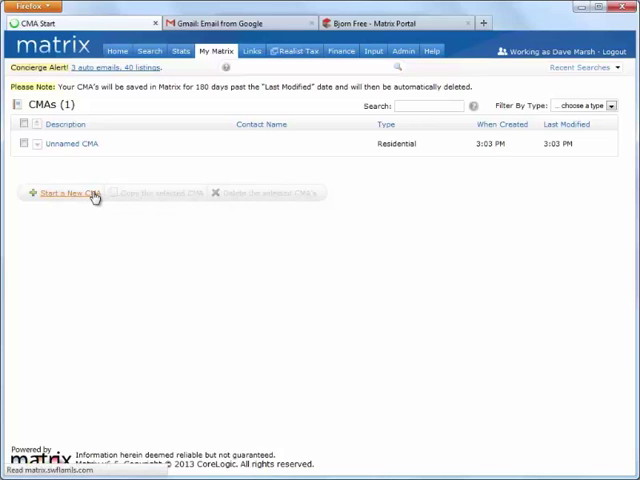
{"action": "left_click", "coordinate": [60, 192]}
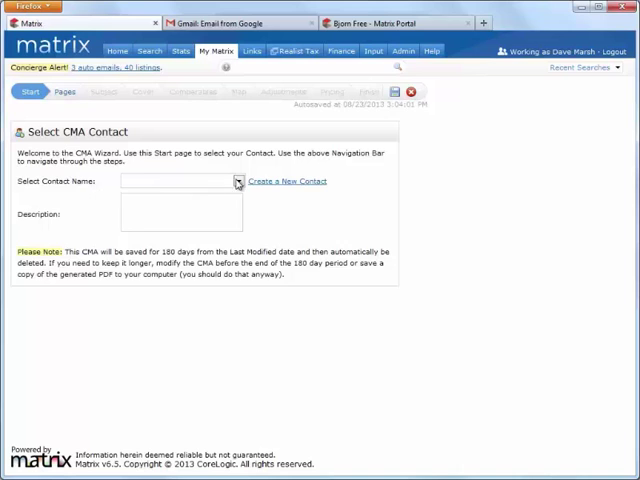
{"action": "left_click", "coordinate": [236, 180]}
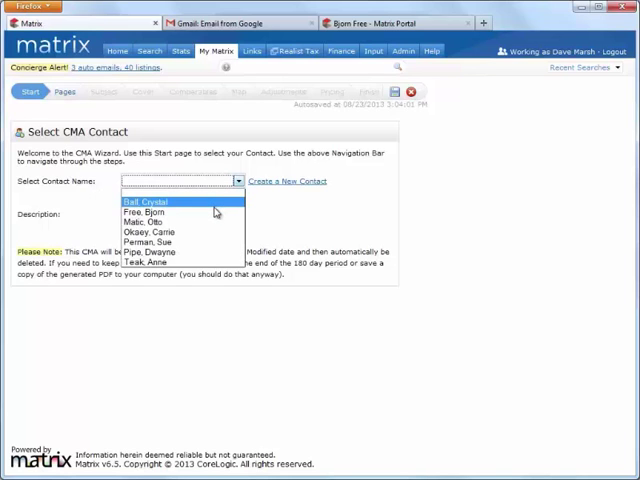
{"action": "left_click", "coordinate": [132, 210]}
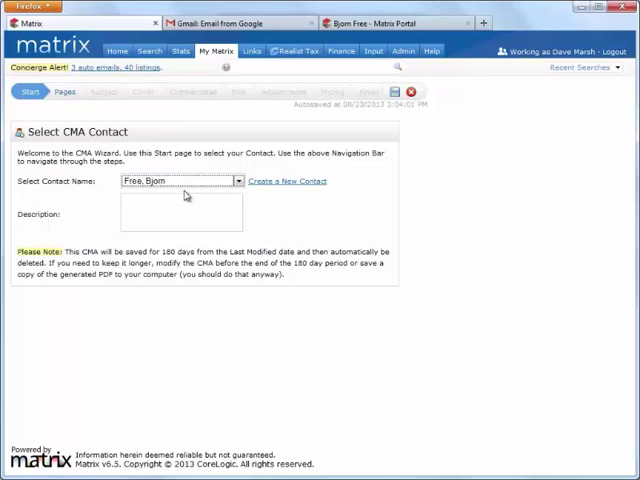
{"action": "left_click", "coordinate": [64, 92]}
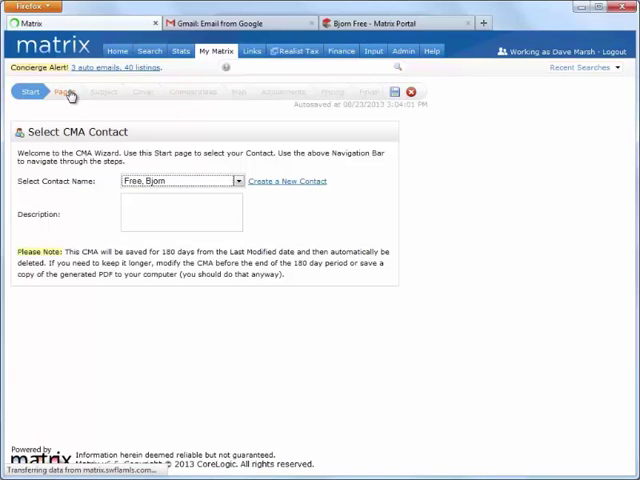
- Go to the Pages step, expand Static, and bring up Upload Custom Pages
{"action": "left_click", "coordinate": [64, 92]}
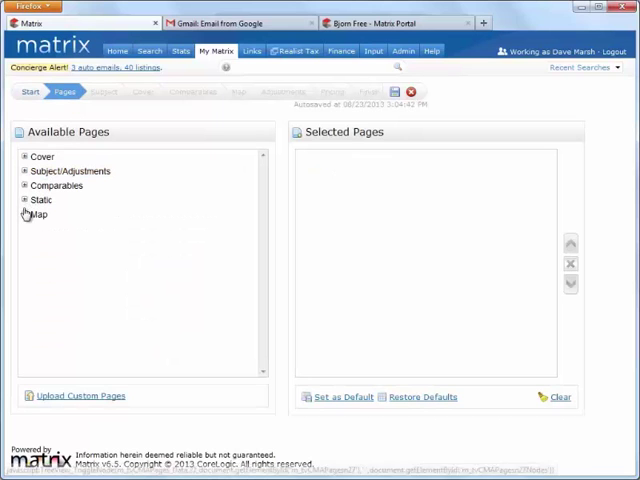
{"action": "left_click", "coordinate": [26, 200]}
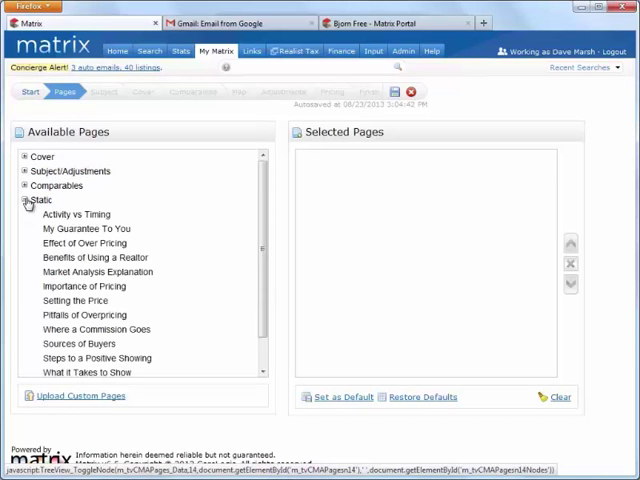
{"action": "left_click", "coordinate": [28, 184]}
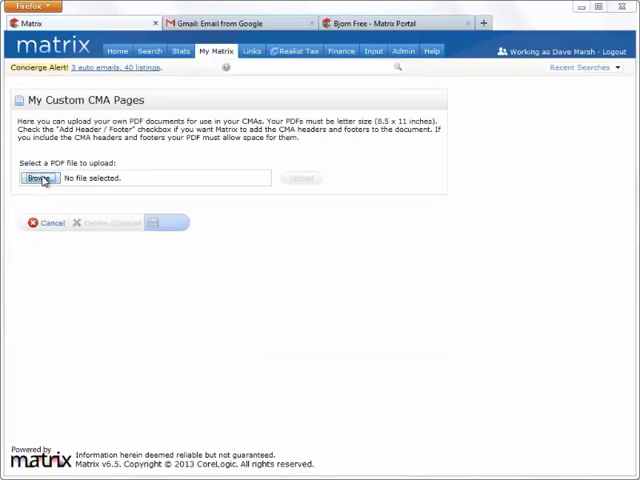
- Upload Custom CMA Page.pdf as a custom CMA page and return to page selection
{"action": "left_click", "coordinate": [40, 178]}
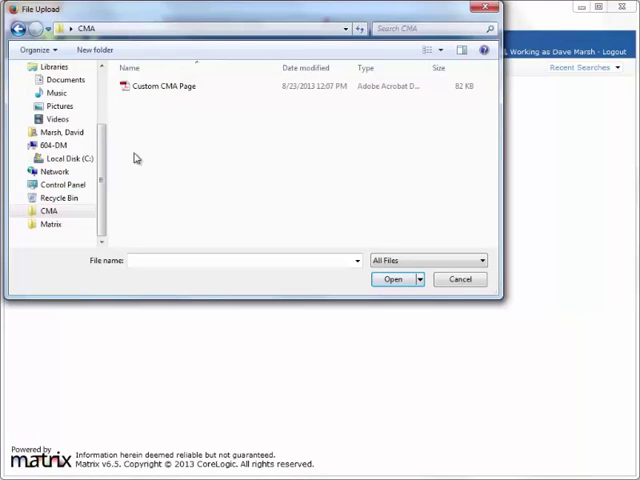
{"action": "left_click", "coordinate": [164, 86]}
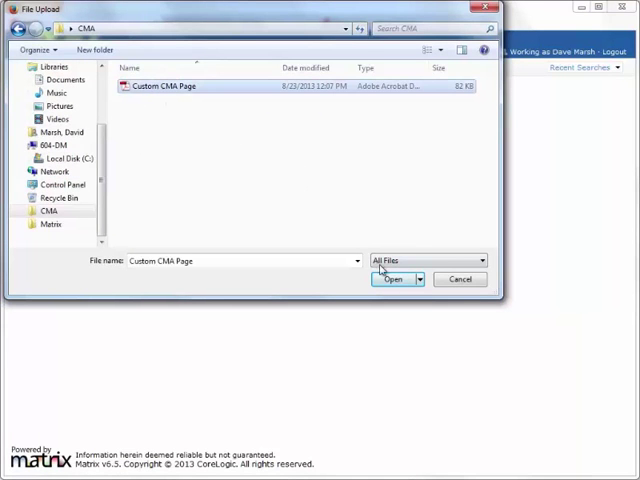
{"action": "left_click", "coordinate": [392, 280]}
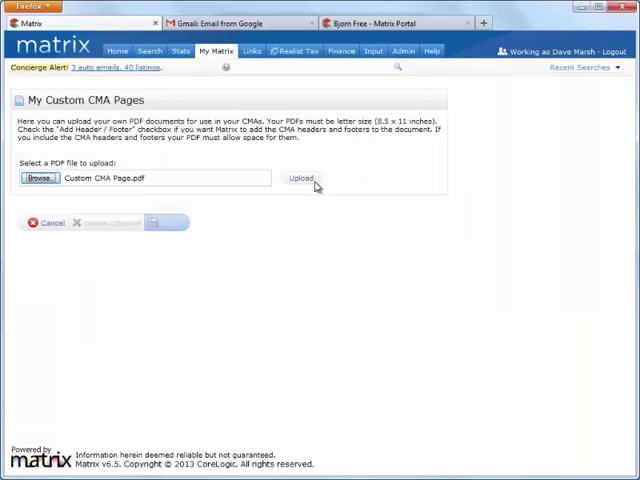
{"action": "left_click", "coordinate": [300, 178]}
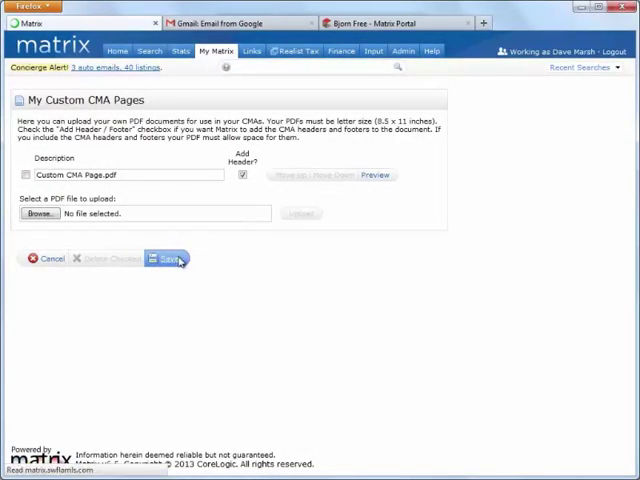
{"action": "left_click", "coordinate": [164, 258]}
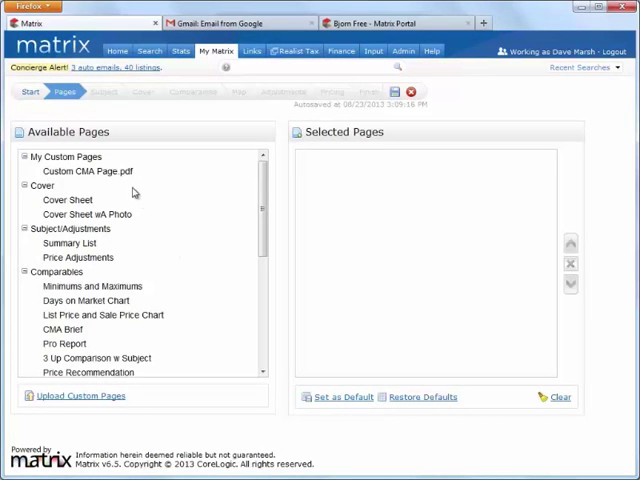
- Add the custom PDF, Minimums and Maximums, and static pages, reorder them, and set the lineup as default
{"action": "double_click", "coordinate": [88, 172]}
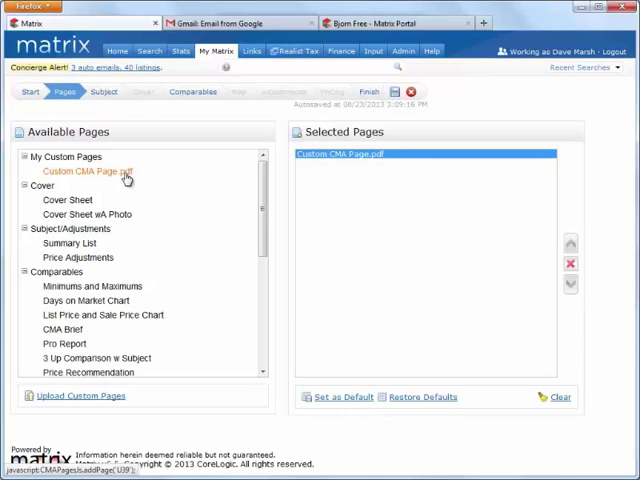
{"action": "double_click", "coordinate": [84, 214]}
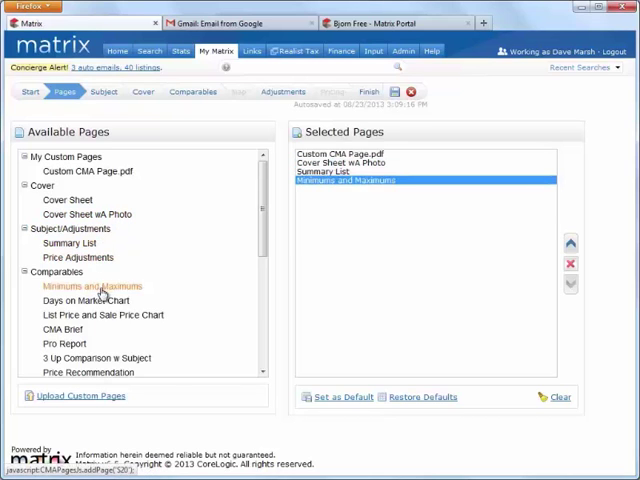
{"action": "double_click", "coordinate": [84, 300]}
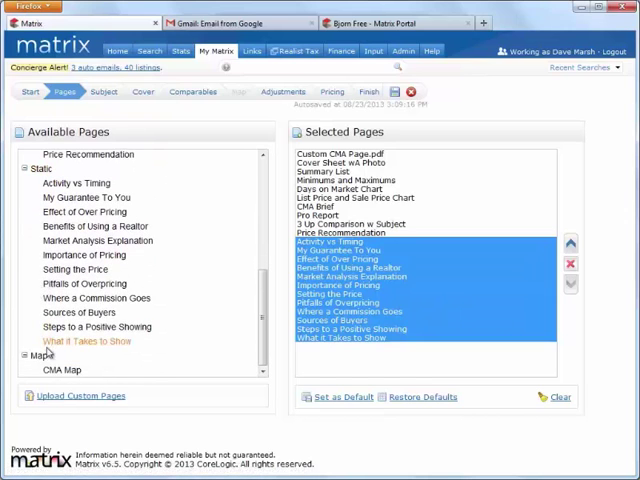
{"action": "left_click", "coordinate": [40, 356]}
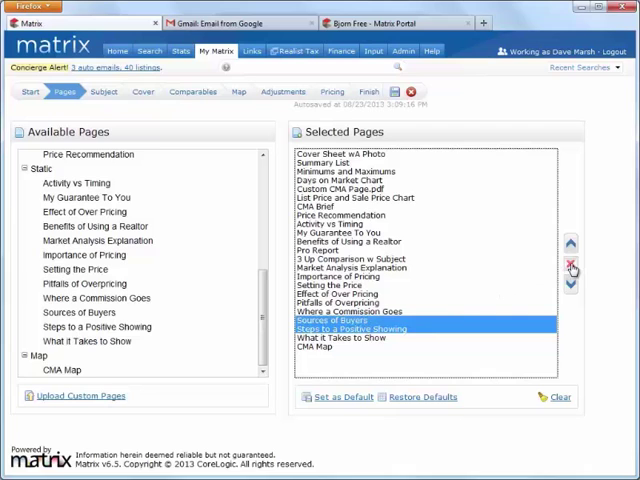
{"action": "left_click", "coordinate": [572, 264]}
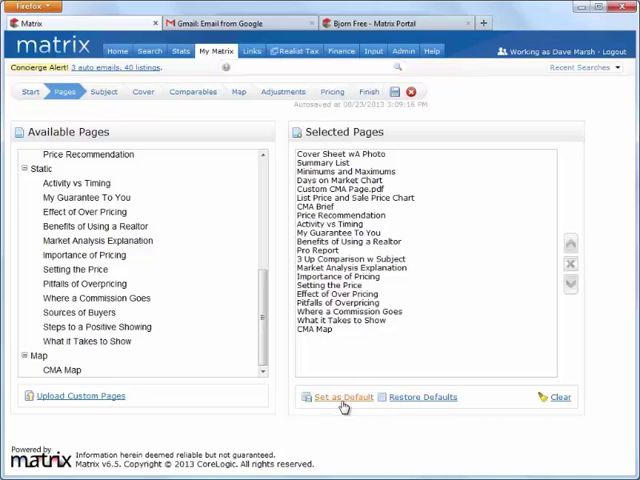
{"action": "left_click", "coordinate": [344, 396]}
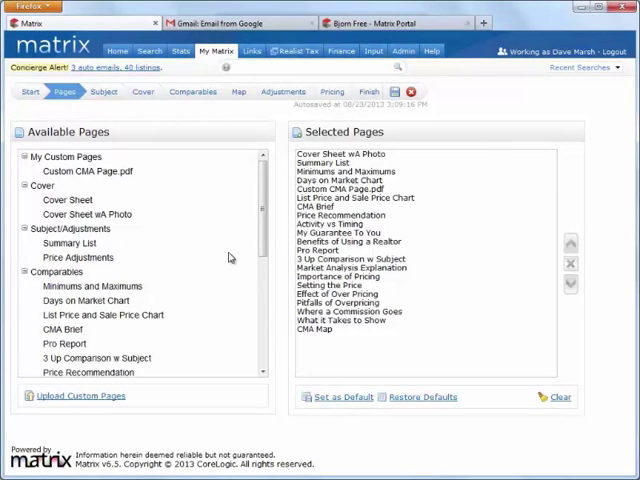
- Go to the Subject step and try manual entry before returning to the subject options
{"action": "left_click", "coordinate": [104, 92]}
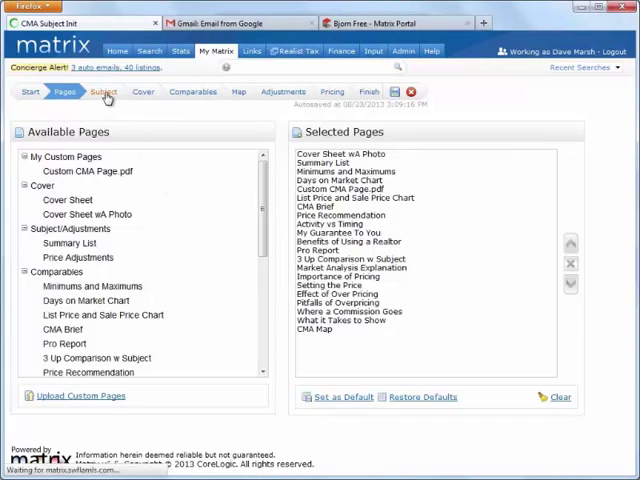
{"action": "left_click", "coordinate": [104, 92]}
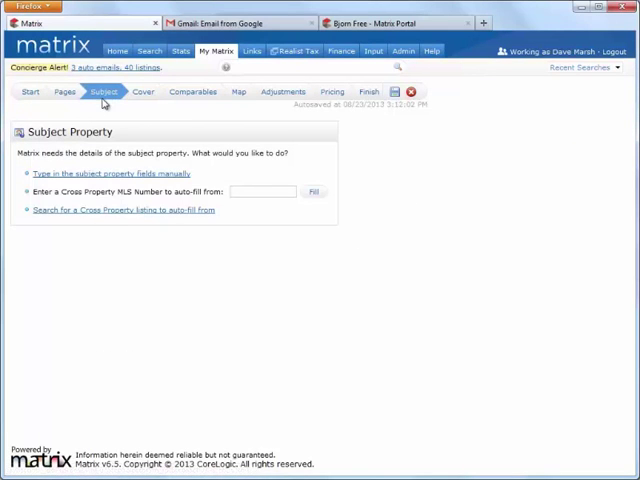
{"action": "left_click", "coordinate": [112, 172]}
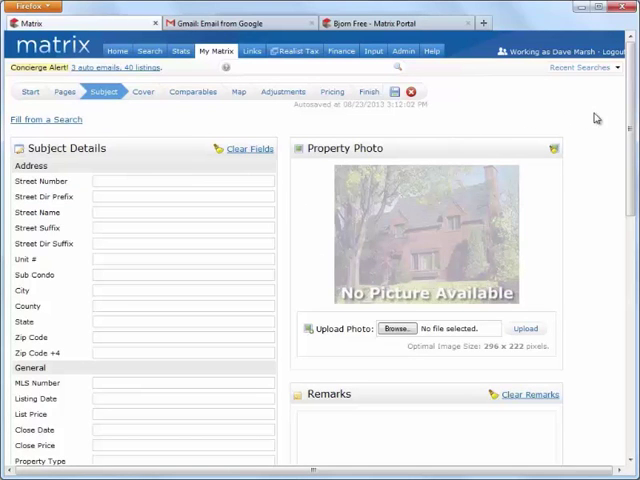
{"action": "scroll", "scroll_direction": "down", "scroll_amount": 3}
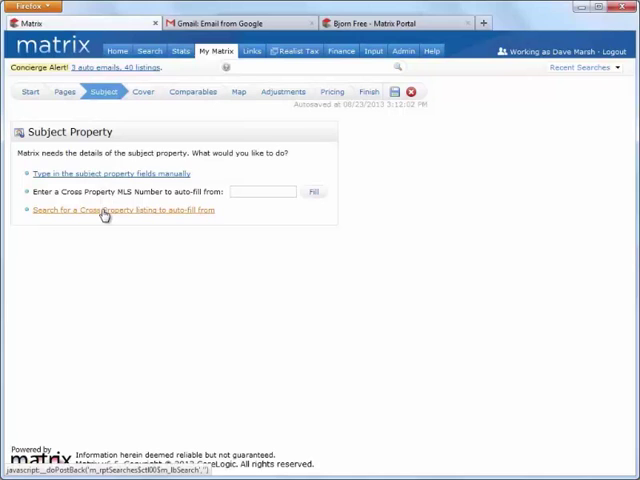
- Search cross-property residential listings with type 6, area 50, price -750 and 3+ bedrooms
{"action": "left_click", "coordinate": [122, 210]}
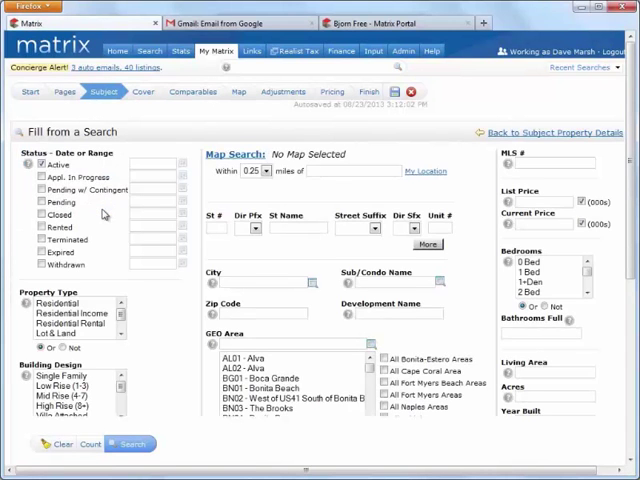
{"action": "left_click", "coordinate": [58, 302]}
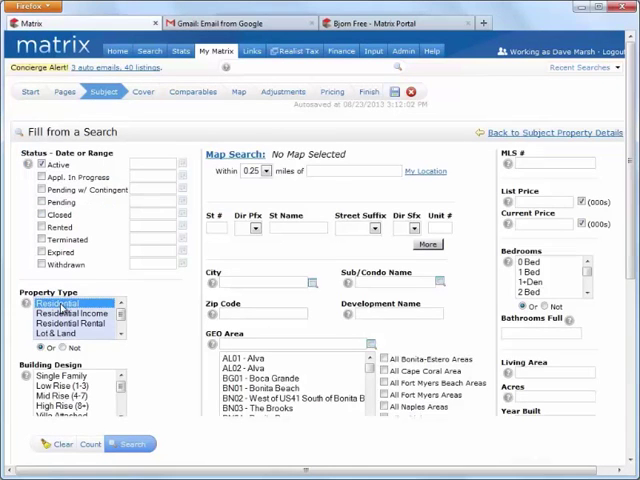
{"action": "left_click", "coordinate": [64, 380]}
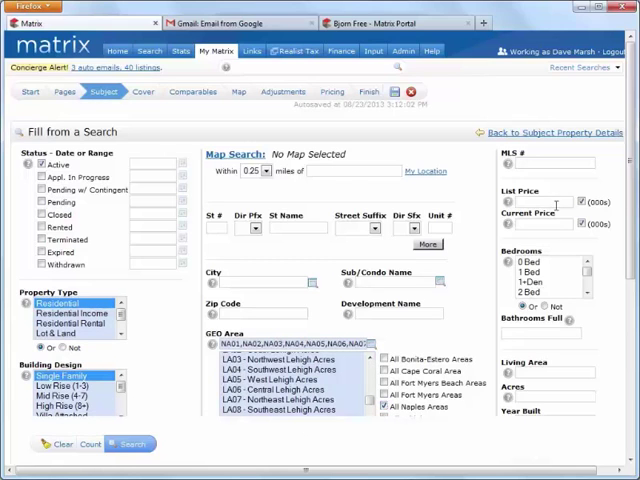
{"action": "type", "text": "6"}
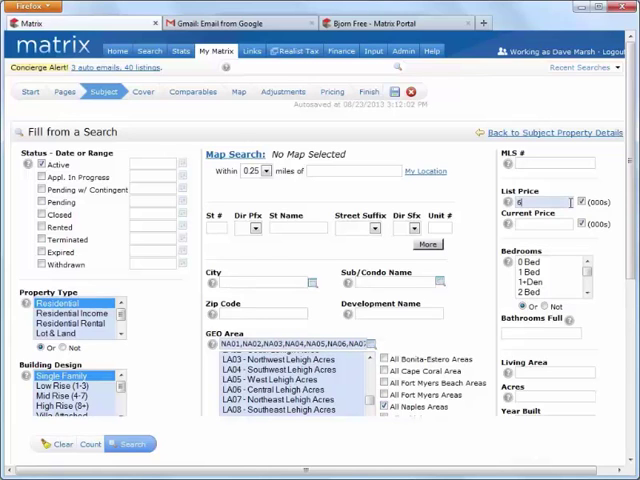
{"action": "type", "text": "50"}
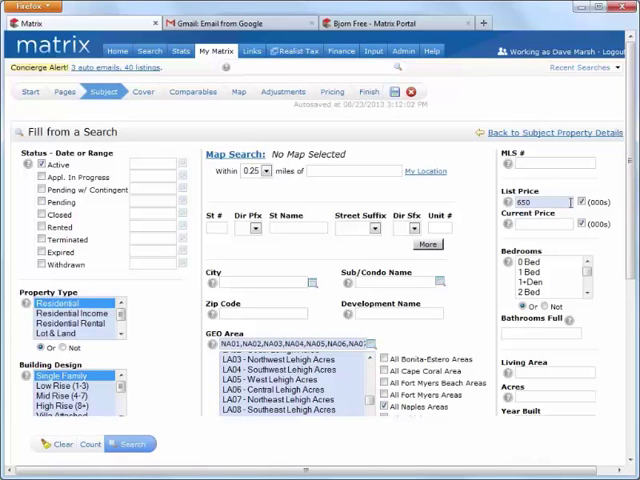
{"action": "type", "text": "-750"}
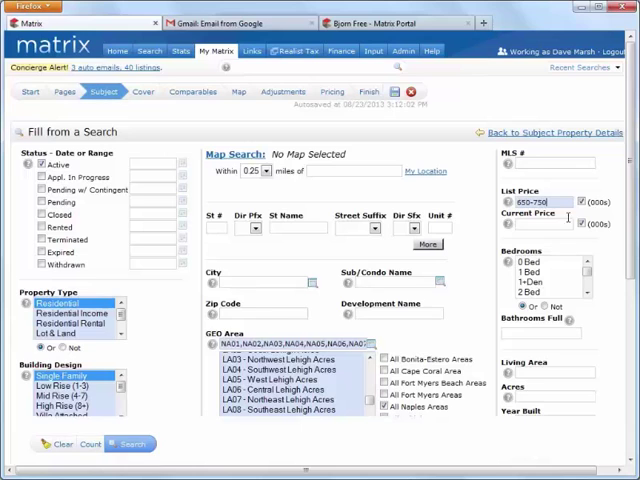
{"action": "left_click", "coordinate": [524, 300]}
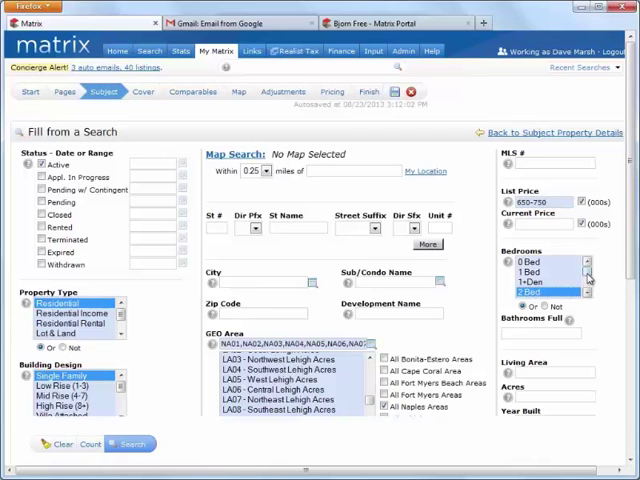
{"action": "scroll", "scroll_direction": "down", "scroll_amount": 3}
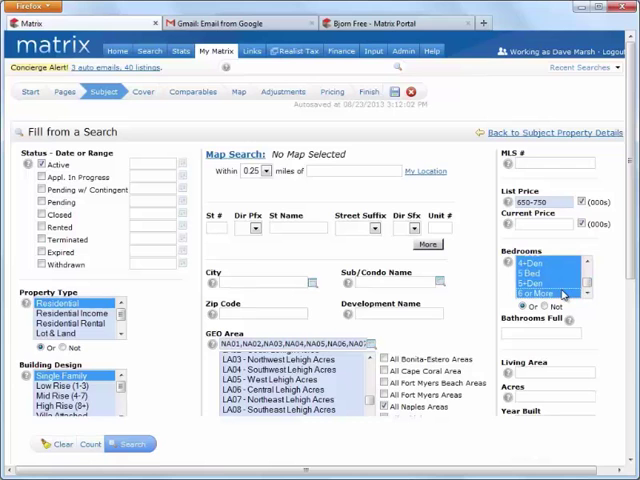
{"action": "type", "text": "3+"}
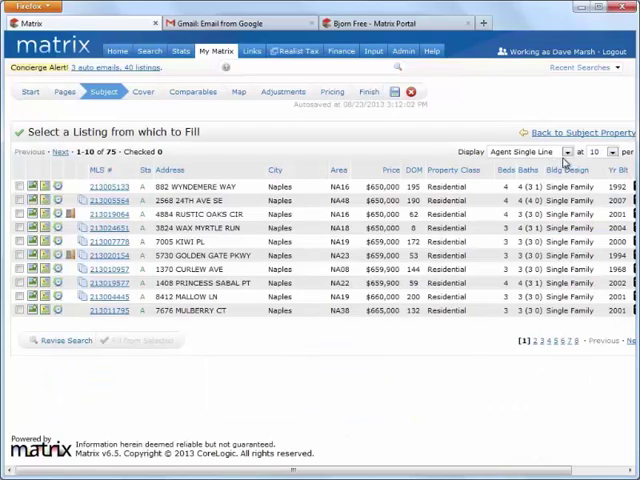
{"action": "left_click", "coordinate": [528, 152]}
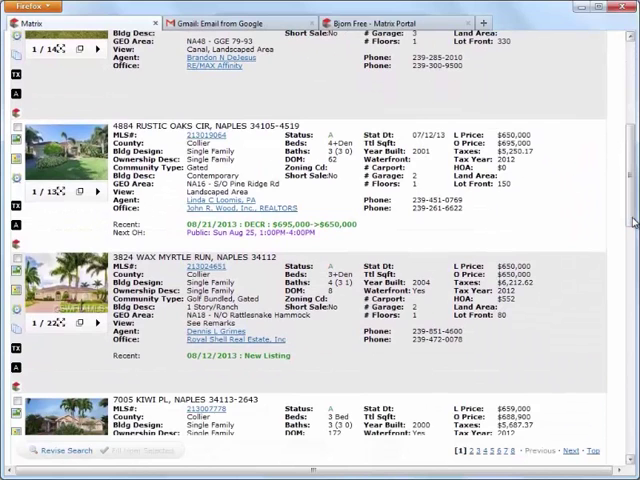
{"action": "left_click", "coordinate": [14, 260]}
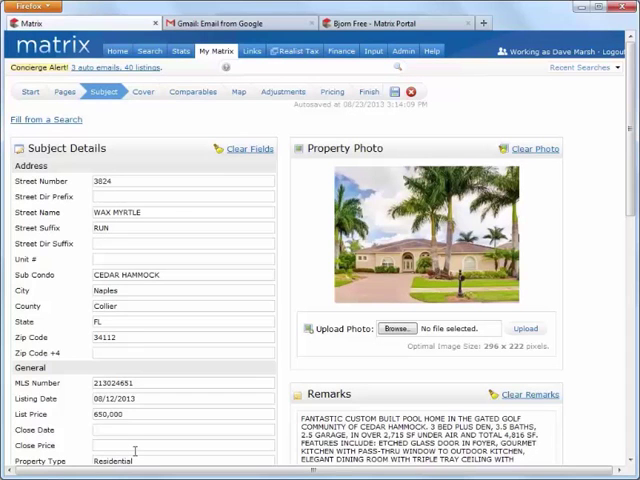
{"action": "mouse_move", "coordinate": [162, 126]}
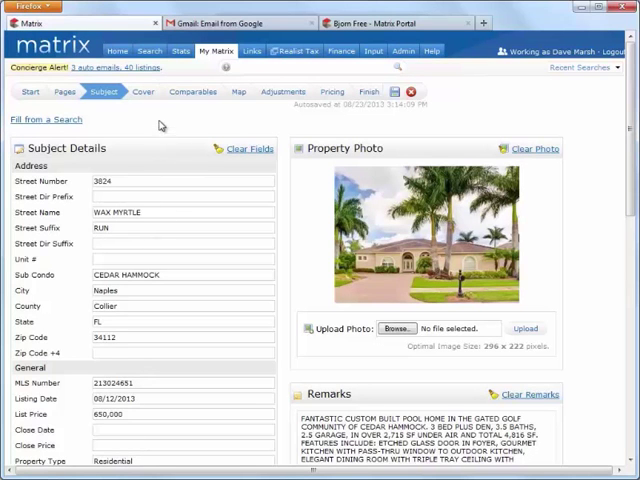
{"action": "left_click", "coordinate": [144, 92]}
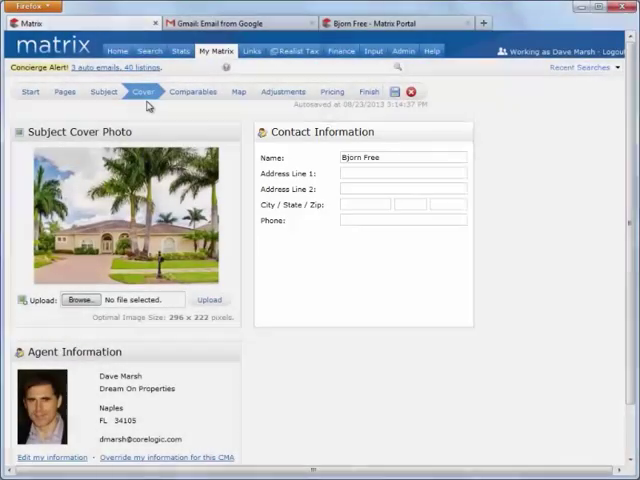
{"action": "scroll", "scroll_direction": "down", "scroll_amount": 3}
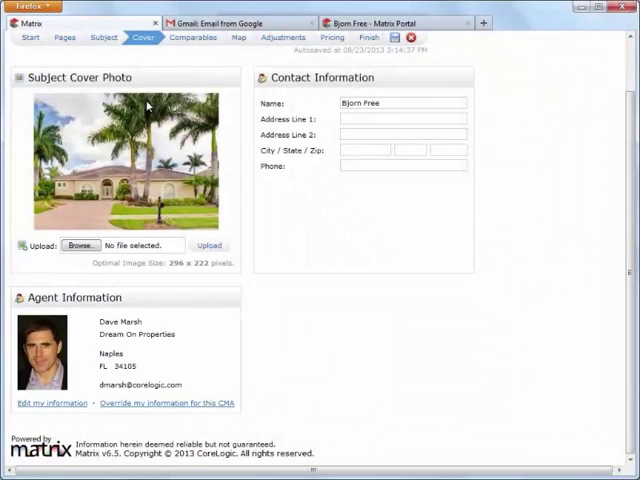
{"action": "left_click", "coordinate": [218, 52]}
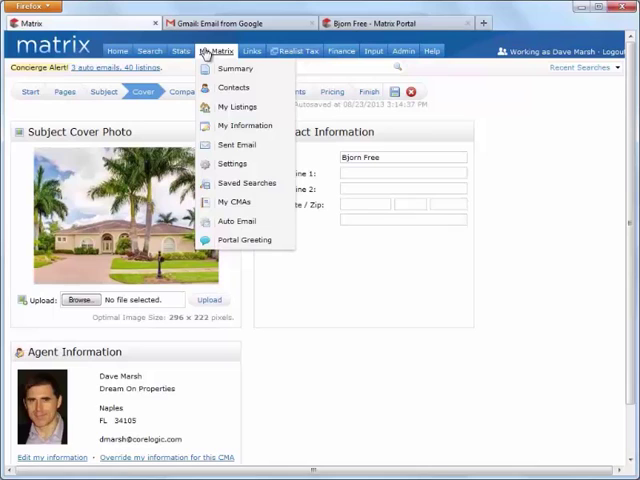
{"action": "left_click", "coordinate": [244, 126]}
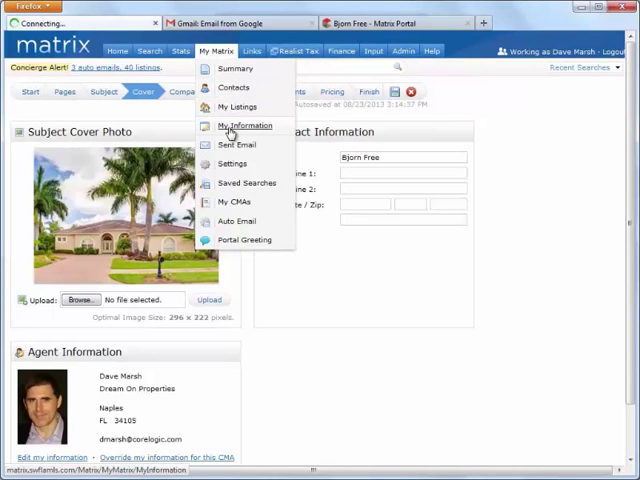
{"action": "left_click", "coordinate": [242, 126]}
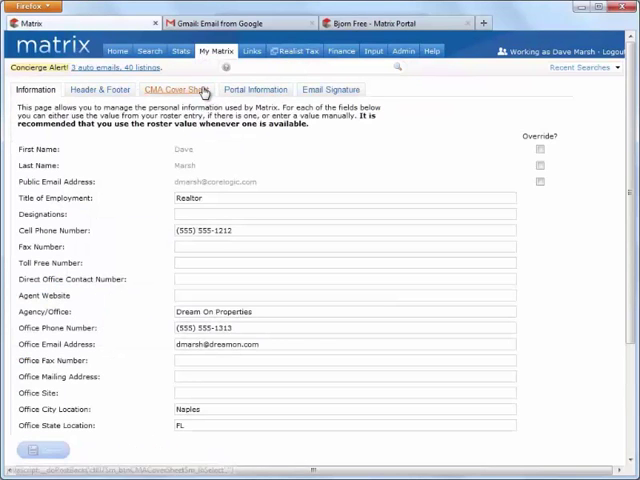
{"action": "left_click", "coordinate": [174, 88]}
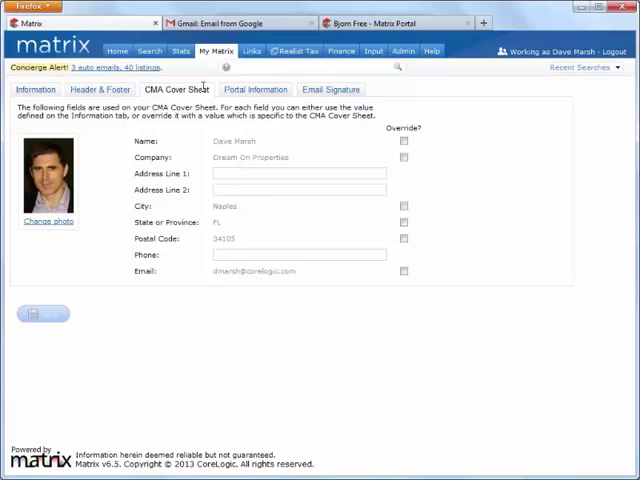
{"action": "left_click", "coordinate": [34, 88]}
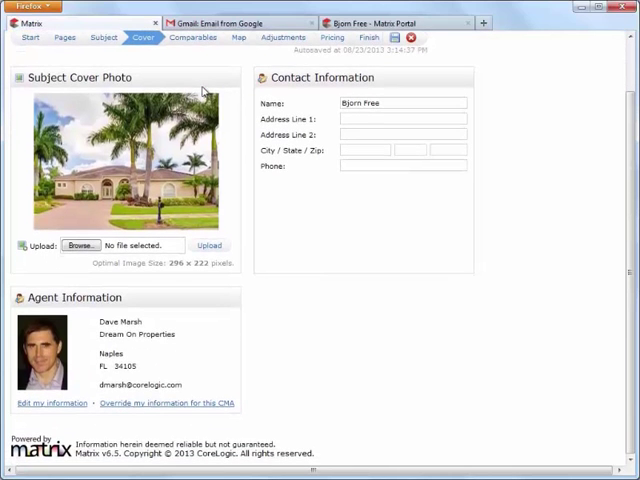
{"action": "mouse_move", "coordinate": [50, 396]}
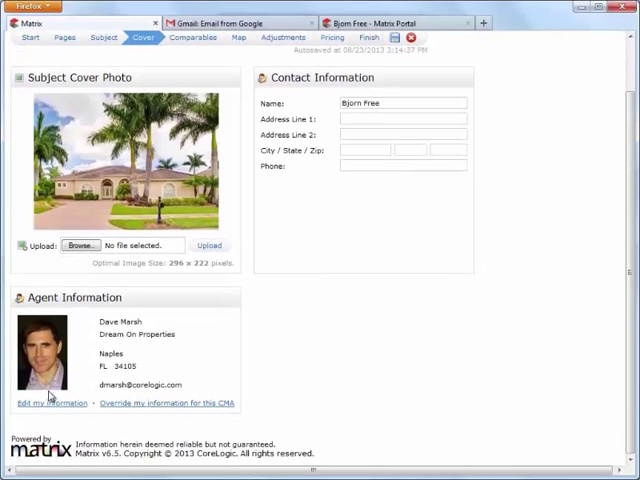
{"action": "left_click", "coordinate": [48, 404]}
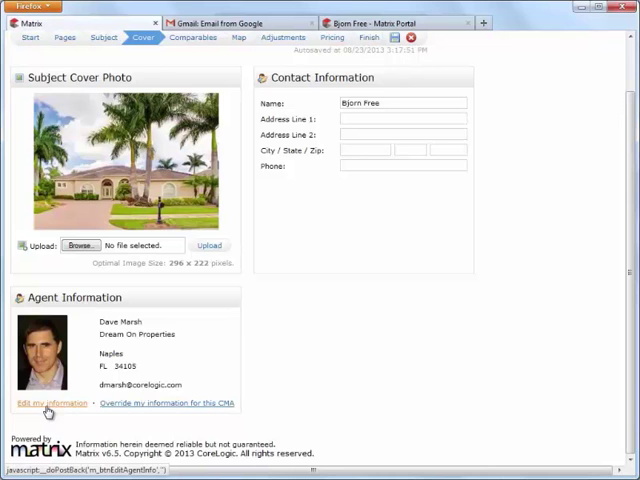
{"action": "left_click", "coordinate": [48, 402]}
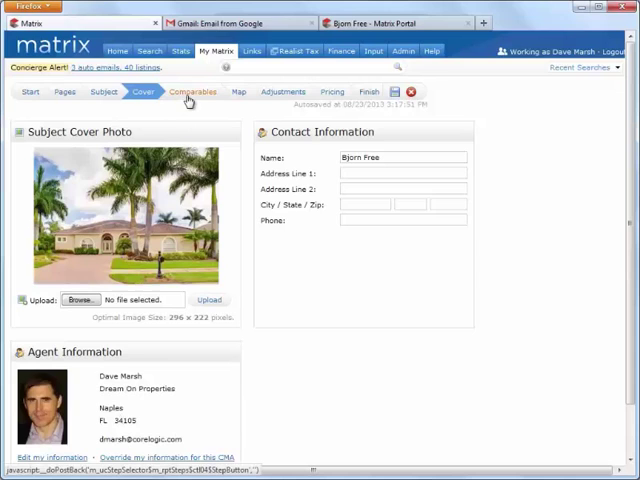
- Go to the Comparables step and start a search for additional comparables
{"action": "left_click", "coordinate": [192, 92]}
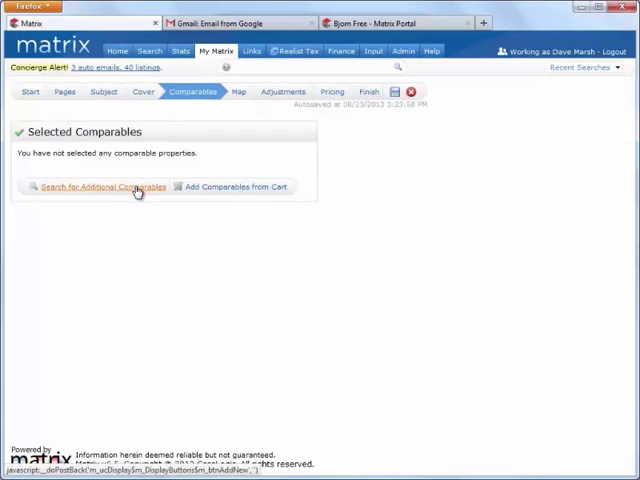
{"action": "left_click", "coordinate": [100, 188]}
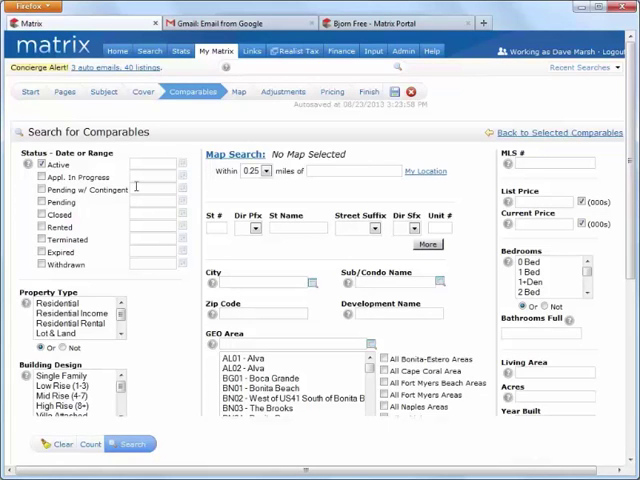
- Search for comparables with list price 650 and 3+ bedrooms and show the results
{"action": "left_click", "coordinate": [40, 226]}
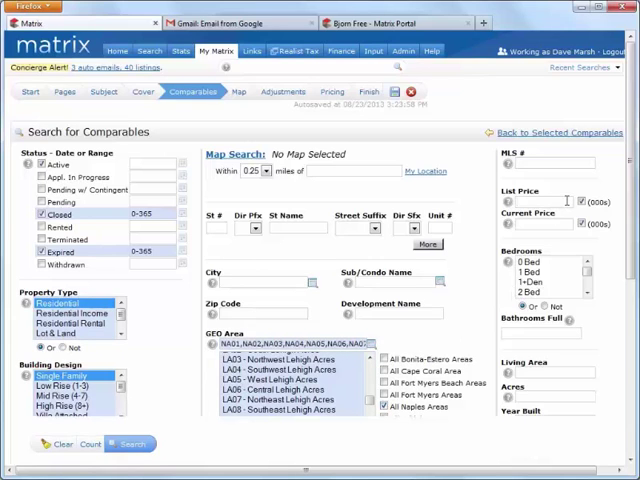
{"action": "type", "text": "650-750"}
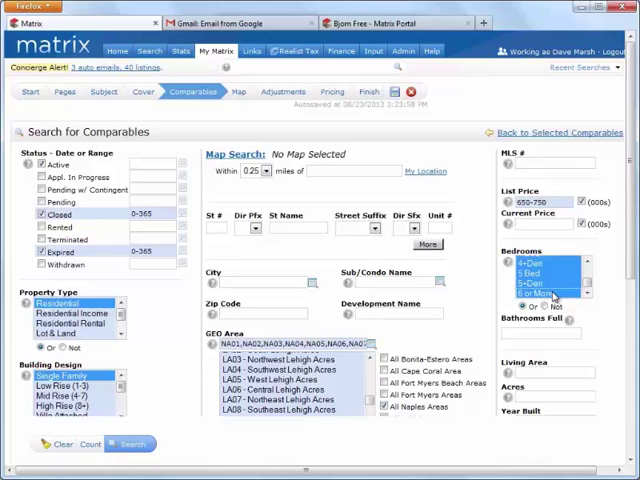
{"action": "type", "text": "3+"}
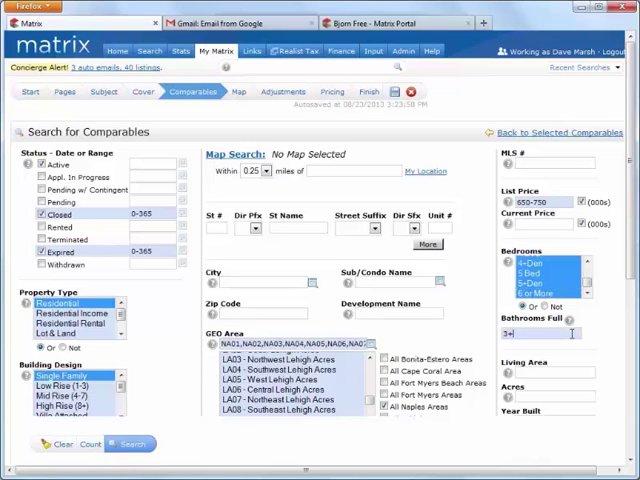
{"action": "left_click", "coordinate": [132, 444]}
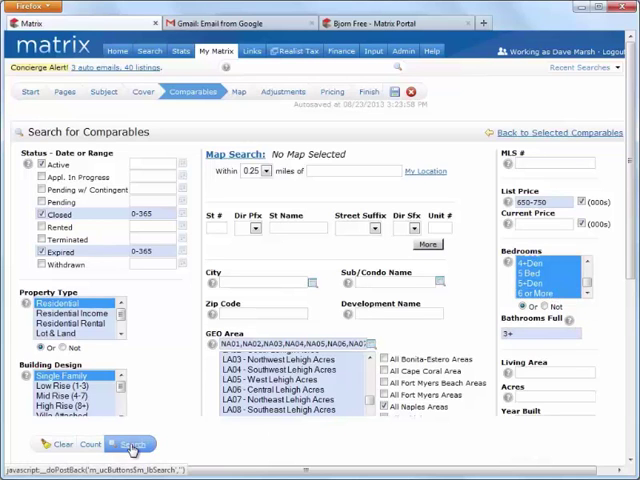
{"action": "left_click", "coordinate": [132, 444]}
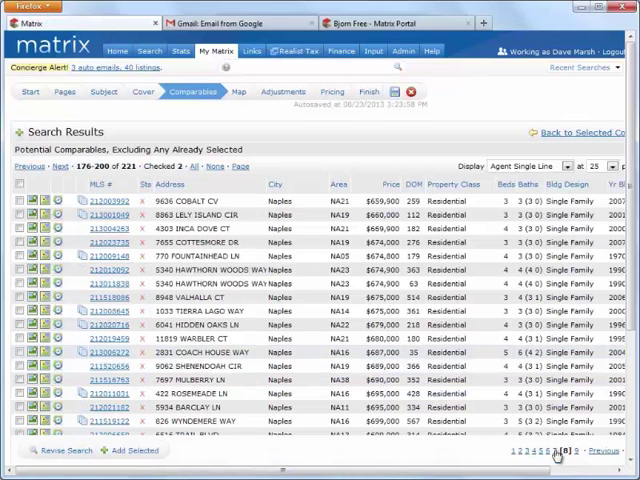
{"action": "left_click", "coordinate": [18, 340]}
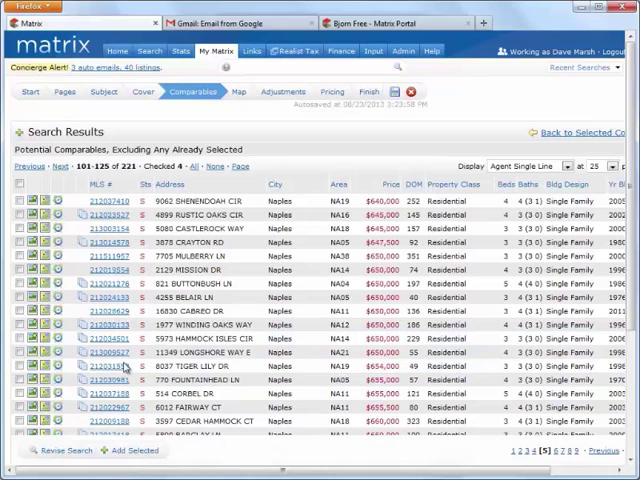
{"action": "left_click", "coordinate": [20, 324]}
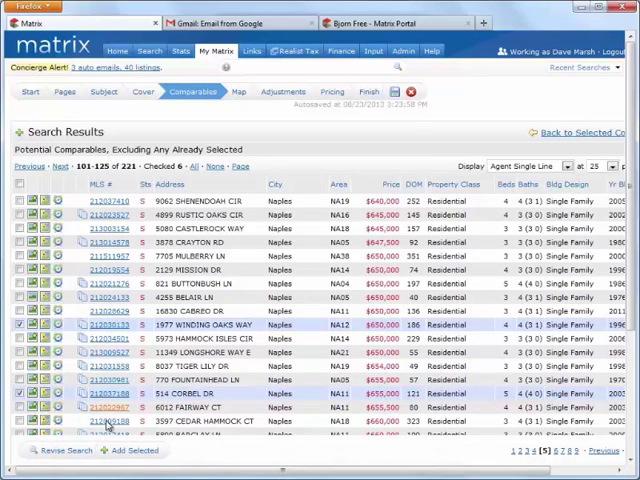
{"action": "left_click", "coordinate": [132, 452]}
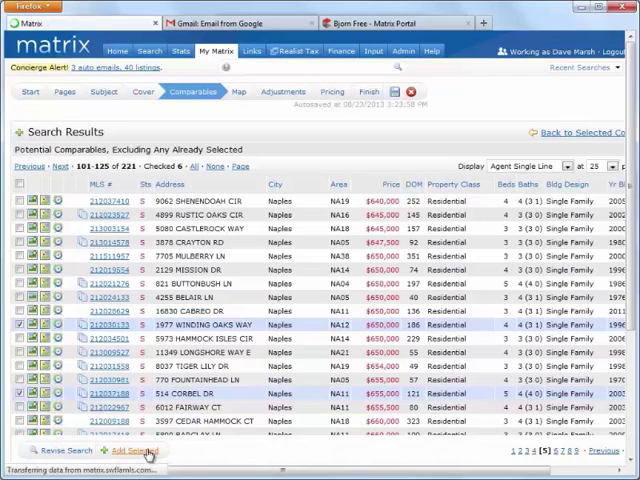
{"action": "left_click", "coordinate": [132, 452]}
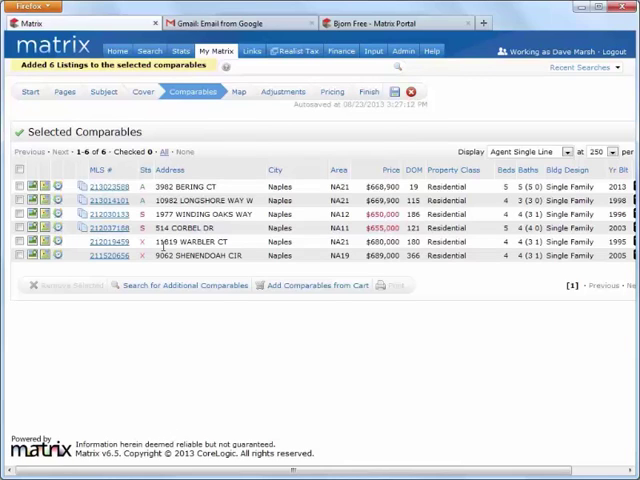
- View the map preview plotting the Wax Myrtle Run subject with its six comparables
{"action": "left_click", "coordinate": [238, 92]}
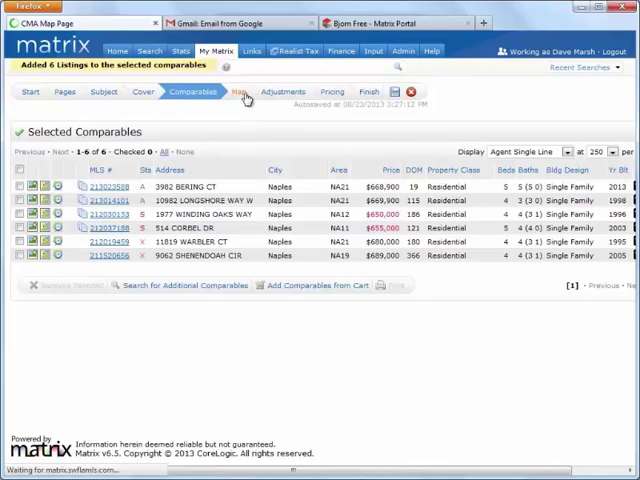
{"action": "left_click", "coordinate": [238, 92]}
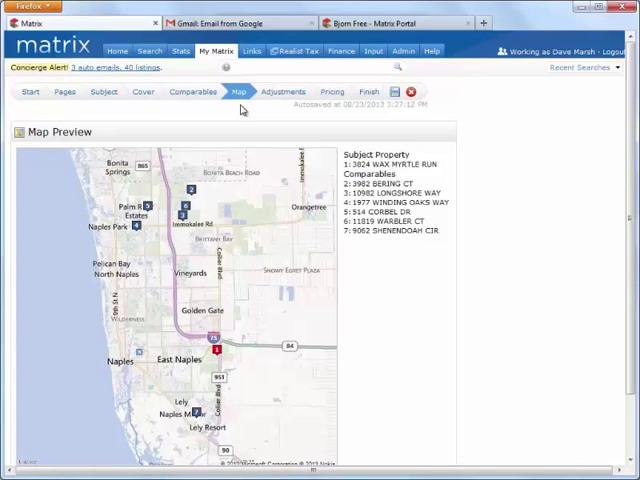
{"action": "left_click", "coordinate": [284, 92]}
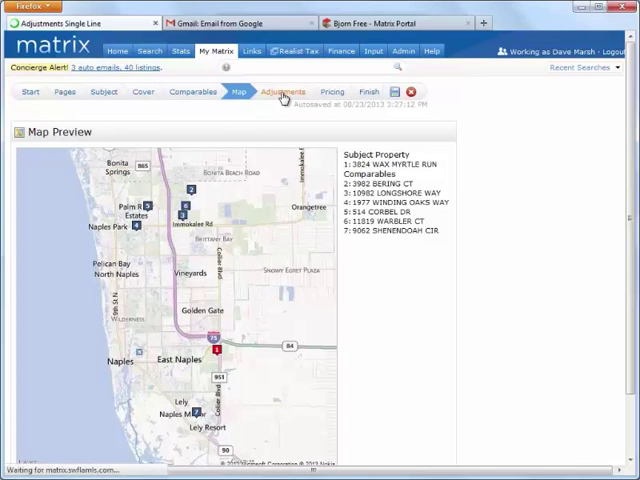
- Enter a 15000 feature value in the Beds column of the adjustments grid
{"action": "left_click", "coordinate": [284, 92]}
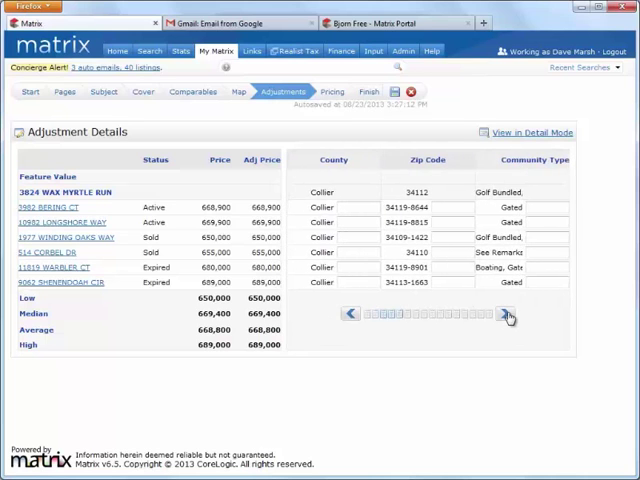
{"action": "left_click", "coordinate": [508, 314]}
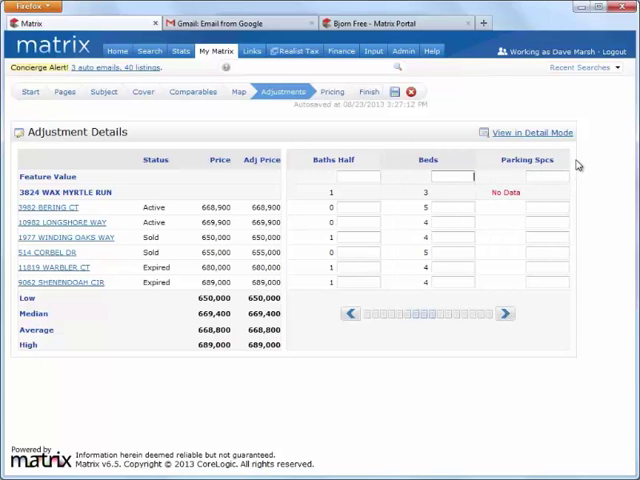
{"action": "type", "text": "150000"}
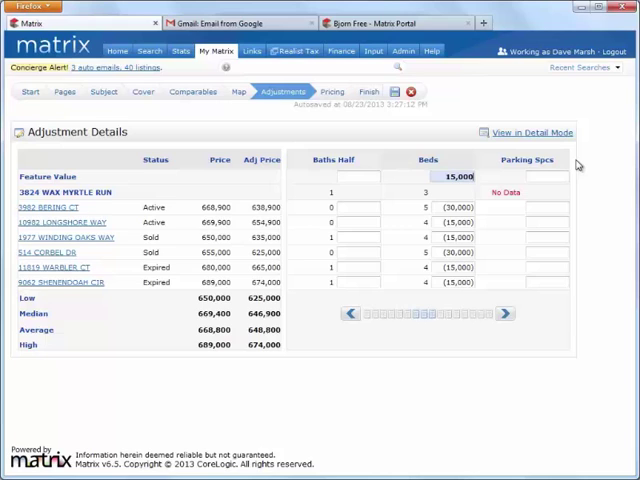
{"action": "mouse_move", "coordinate": [488, 232]}
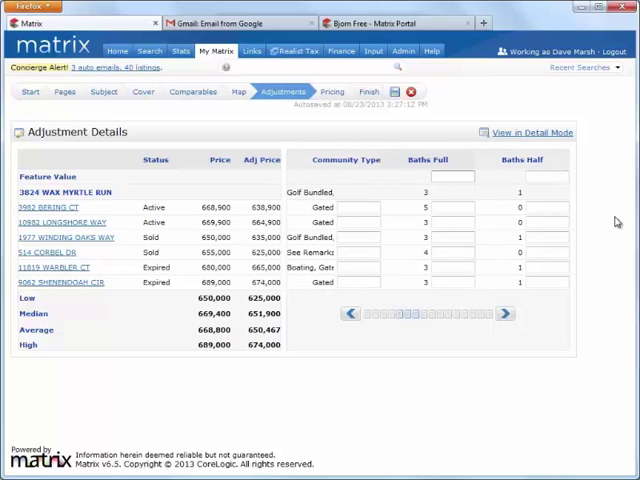
- Enter a 20000 Baths Full feature value and move to the pricing summary
{"action": "type", "text": "200000"}
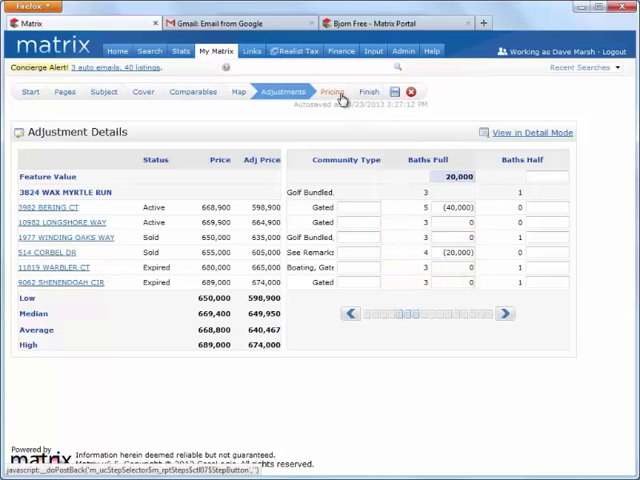
{"action": "left_click", "coordinate": [332, 92]}
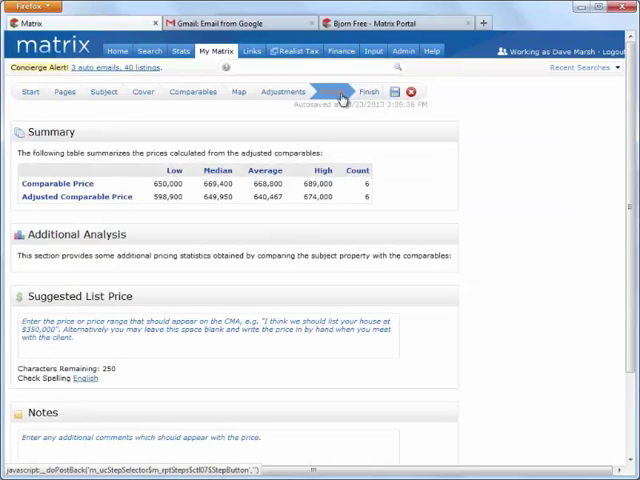
{"action": "left_click", "coordinate": [332, 92]}
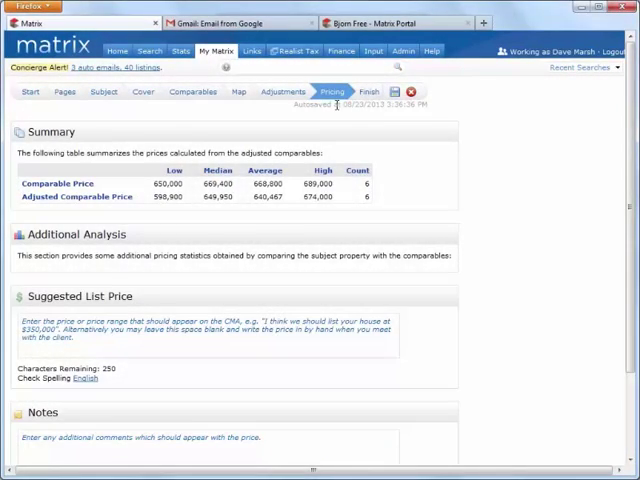
{"action": "left_click", "coordinate": [372, 92]}
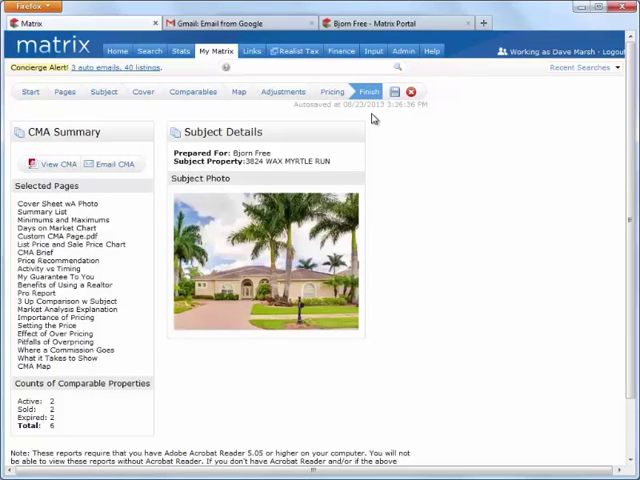
{"action": "mouse_move", "coordinate": [372, 116]}
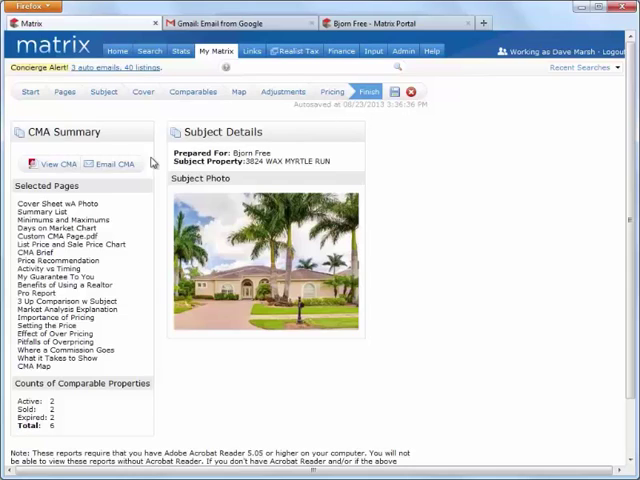
- Generate and view the CMA PDF report, then start the Email CMA form
{"action": "left_click", "coordinate": [52, 164]}
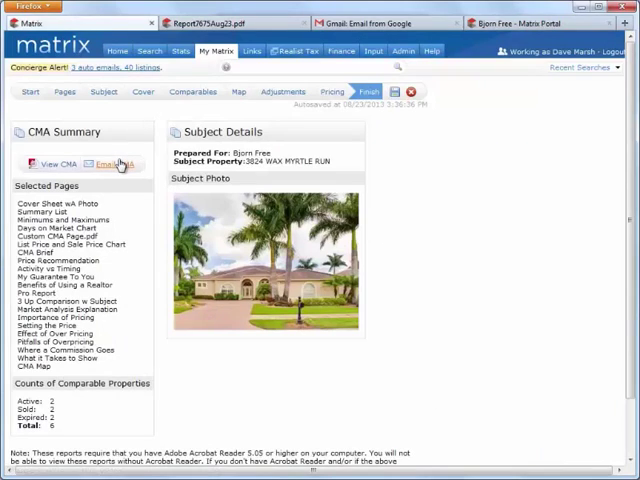
{"action": "left_click", "coordinate": [112, 164]}
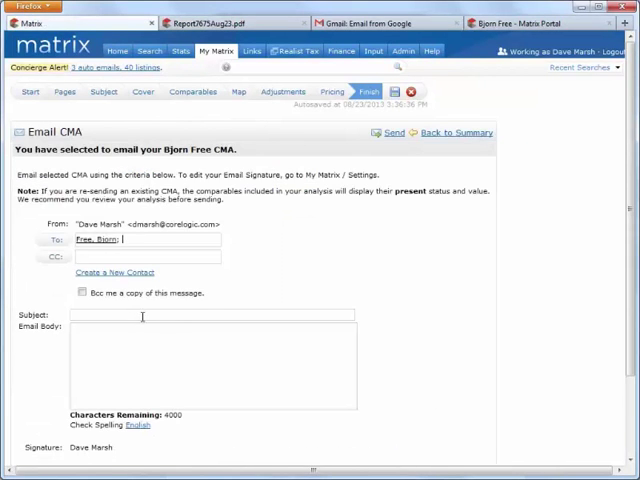
{"action": "type", "text": "New CMA for Bjorn!"}
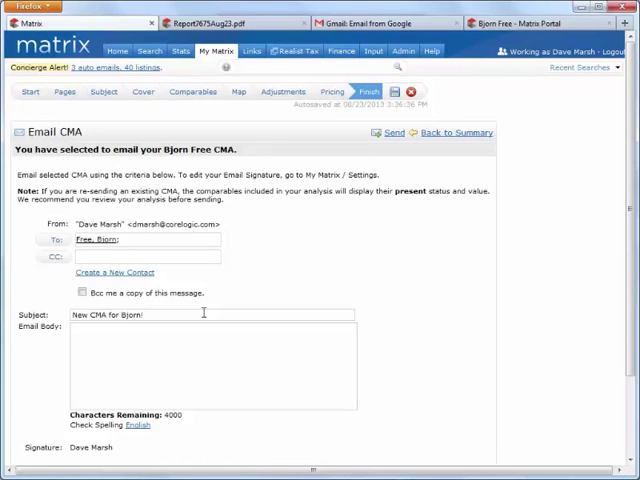
{"action": "type", "text": "Please contact me with any questions."}
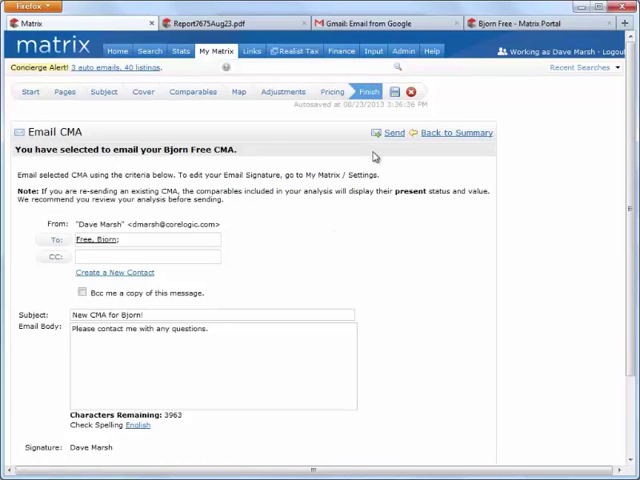
{"action": "left_click", "coordinate": [388, 132]}
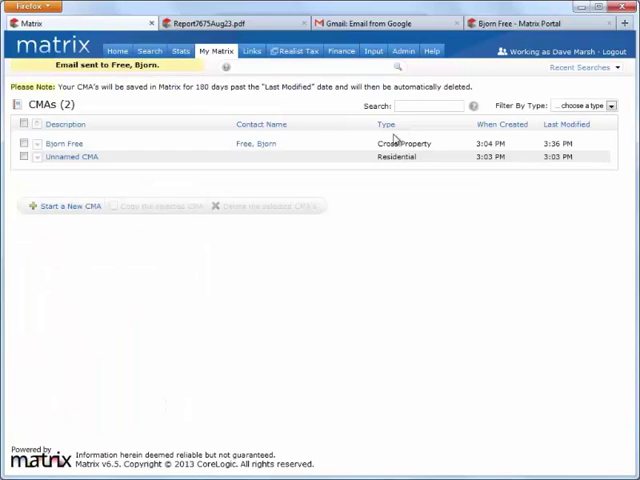